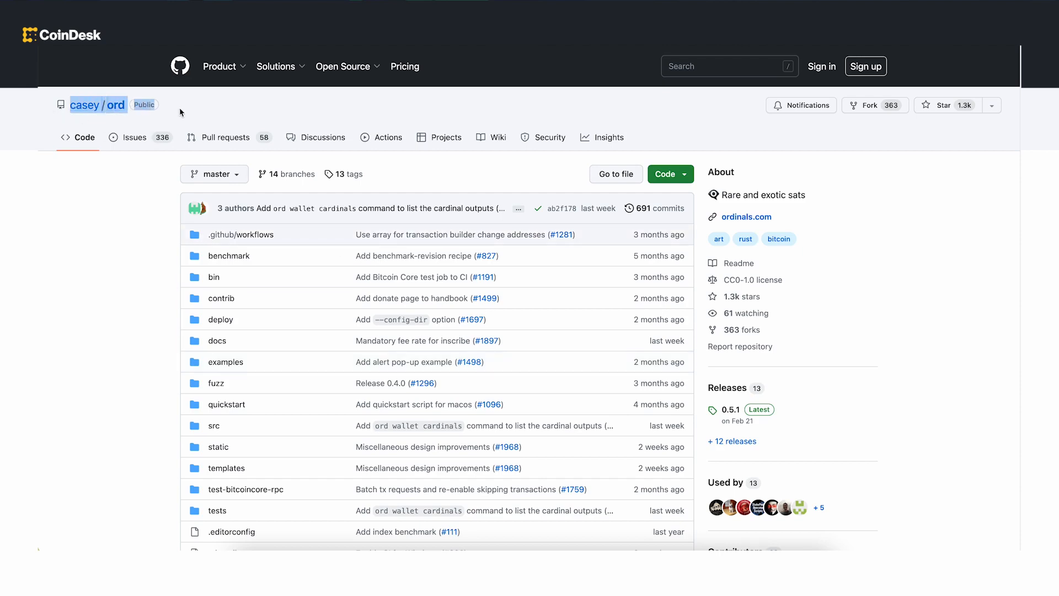
# Start a Gamma.io text inscription reading 'MY FIRST' and reach the minting collections grid.
pyautogui.scroll(-3)
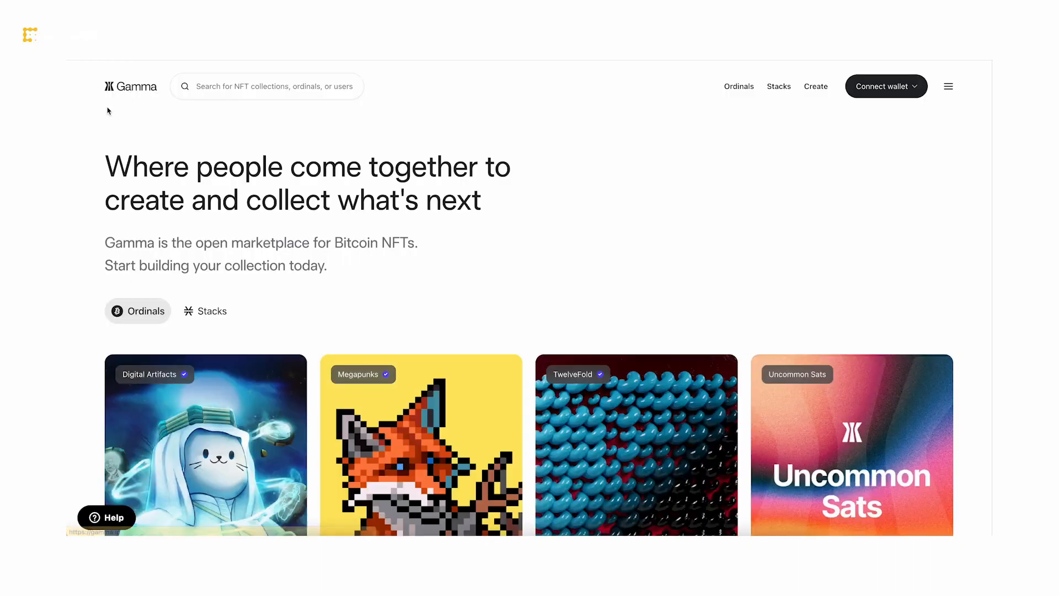
pyautogui.scroll(-3)
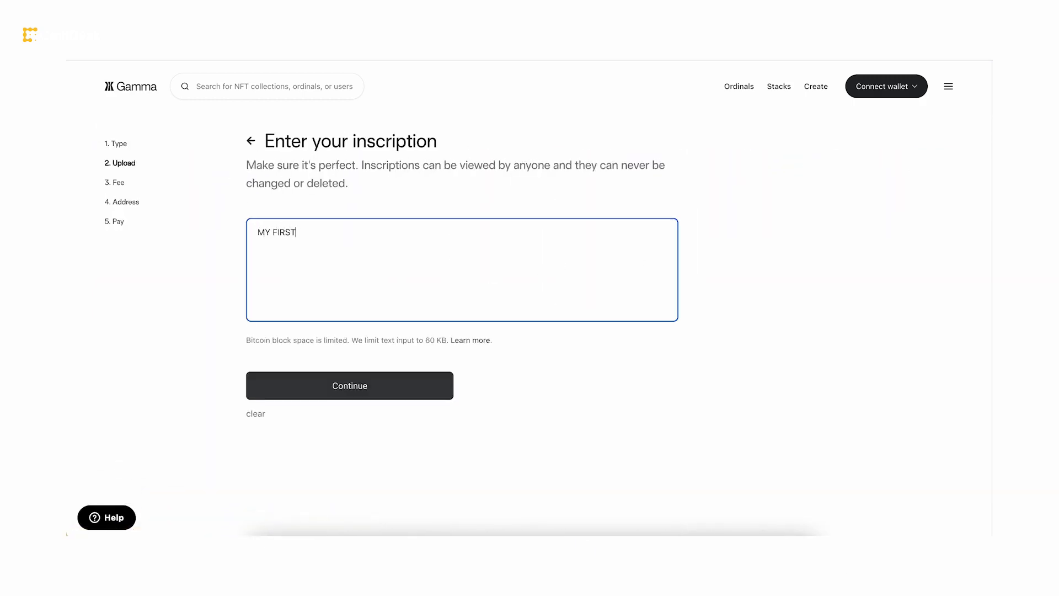
pyautogui.click(350, 385)
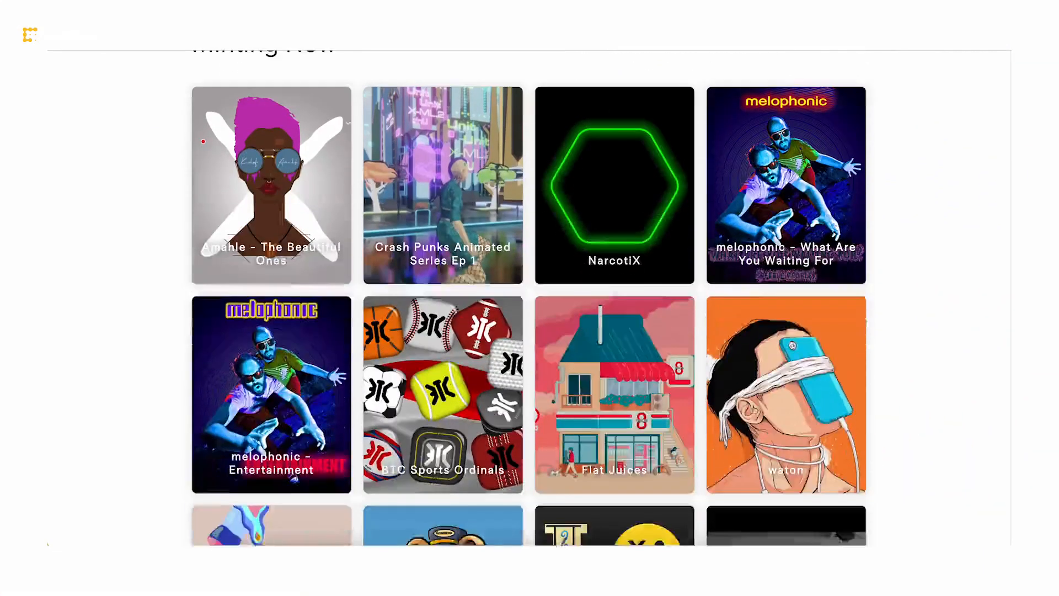
# Scroll the Minting Now collection grid down to its final entry, BTC Frogz.
pyautogui.scroll(-3)
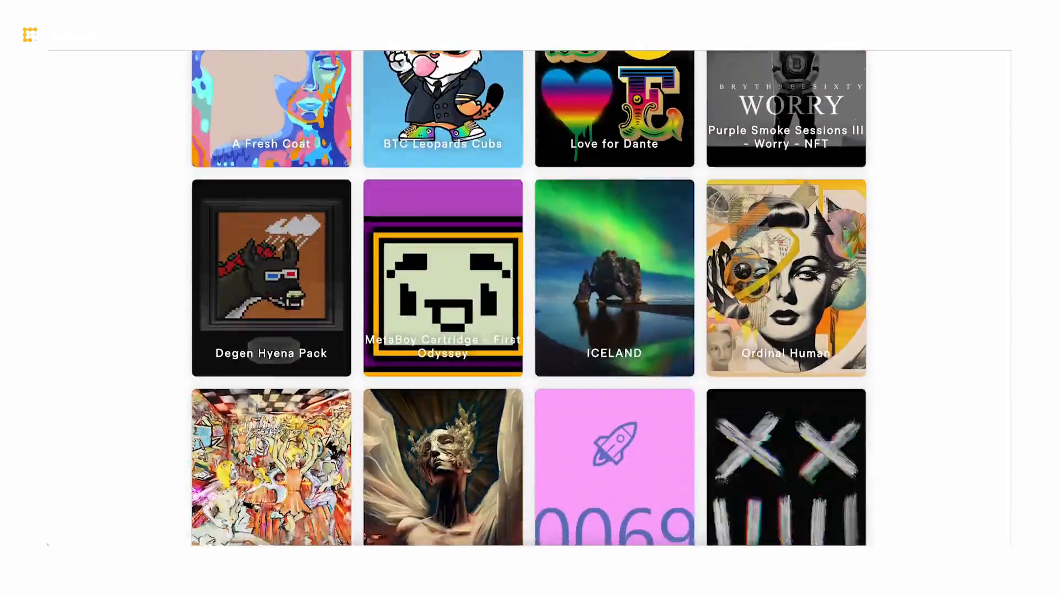
pyautogui.scroll(-3)
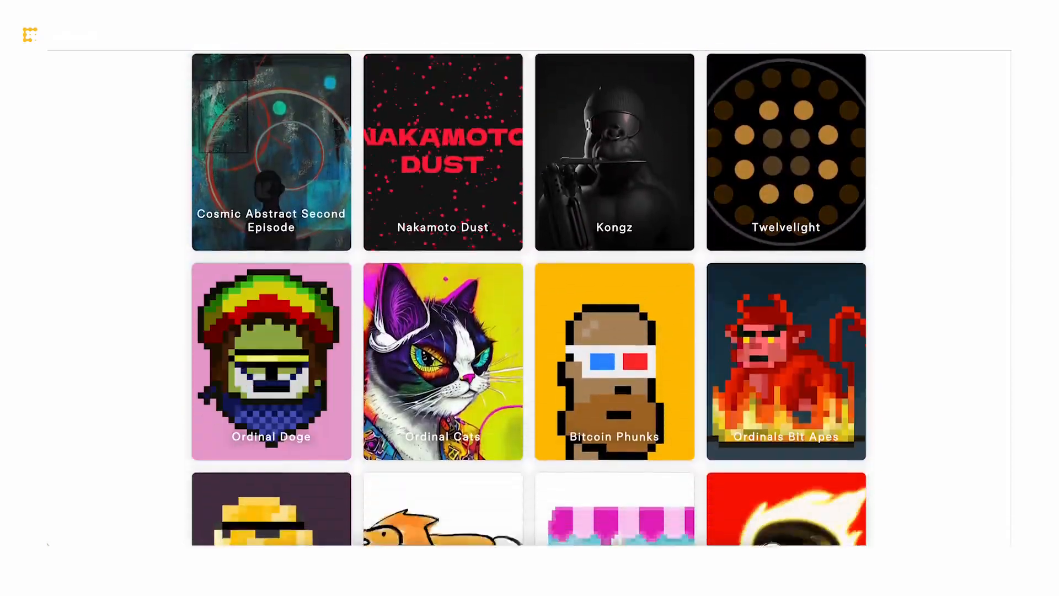
pyautogui.scroll(-3)
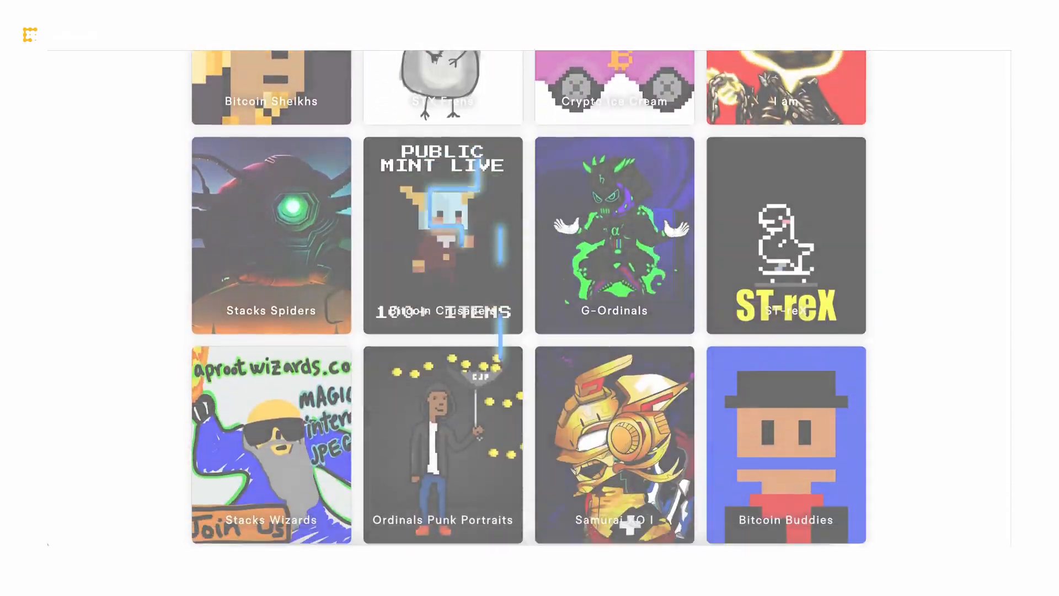
pyautogui.scroll(-3)
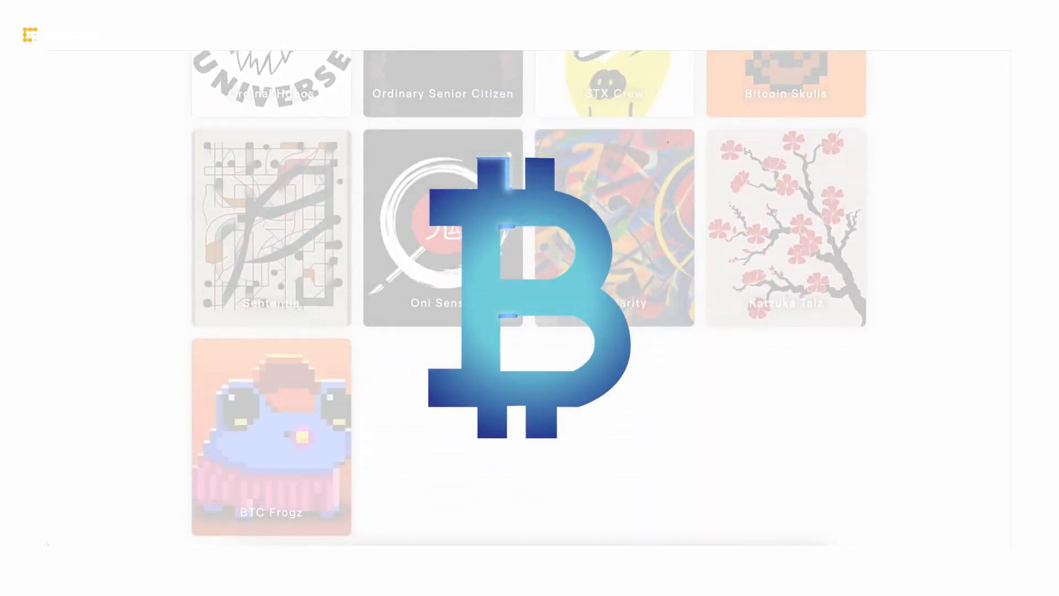